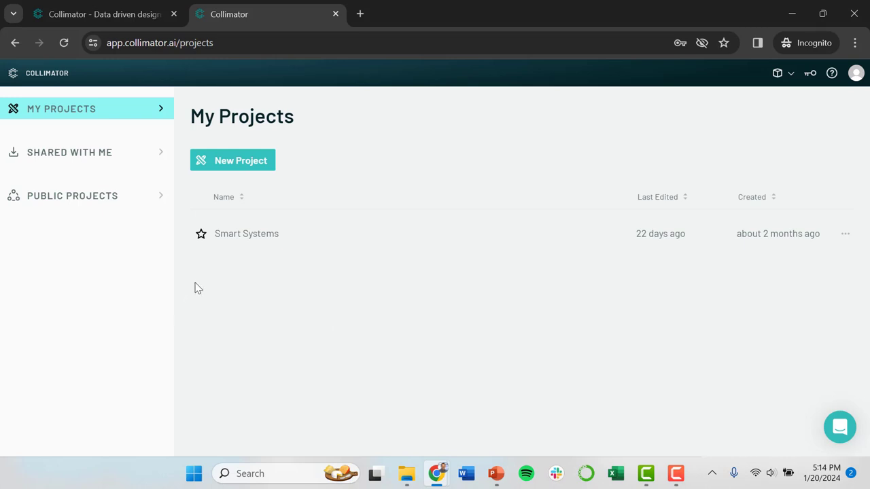
{"action": "mouse_move", "coordinate": [167, 155]}
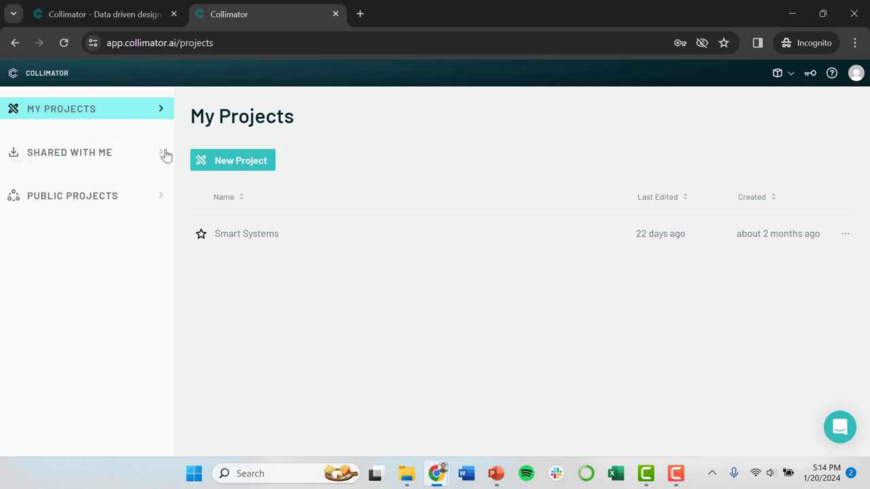
Open the Lecture4 reactor model from the project in My Projects
{"action": "left_click", "coordinate": [246, 233]}
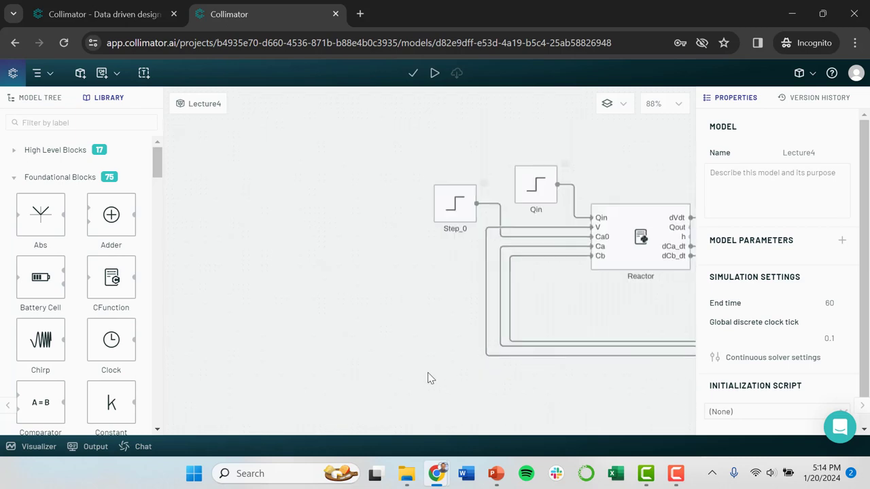
Fit the reactor diagram in view and open the Reactor block's Python script
{"action": "left_click", "coordinate": [194, 473]}
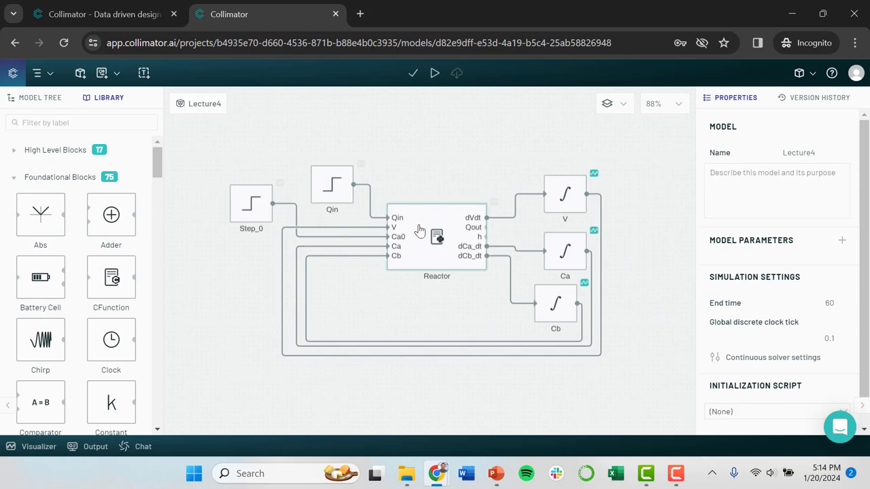
{"action": "double_click", "coordinate": [436, 238]}
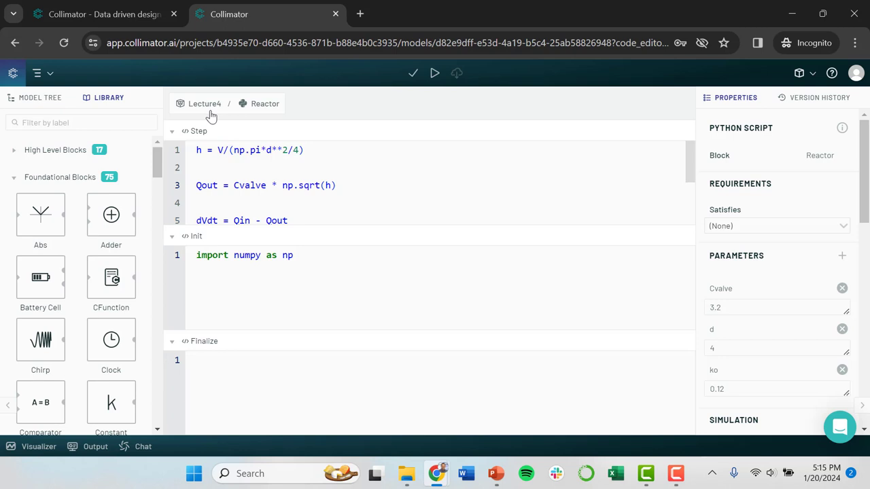
Go back to the top-level Lecture4 diagram via the breadcrumb
{"action": "left_click", "coordinate": [203, 104]}
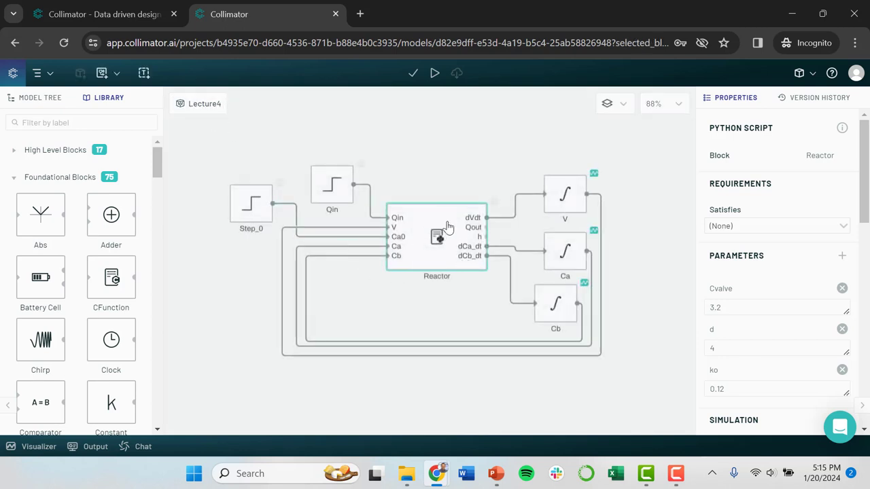
{"action": "mouse_move", "coordinate": [483, 226]}
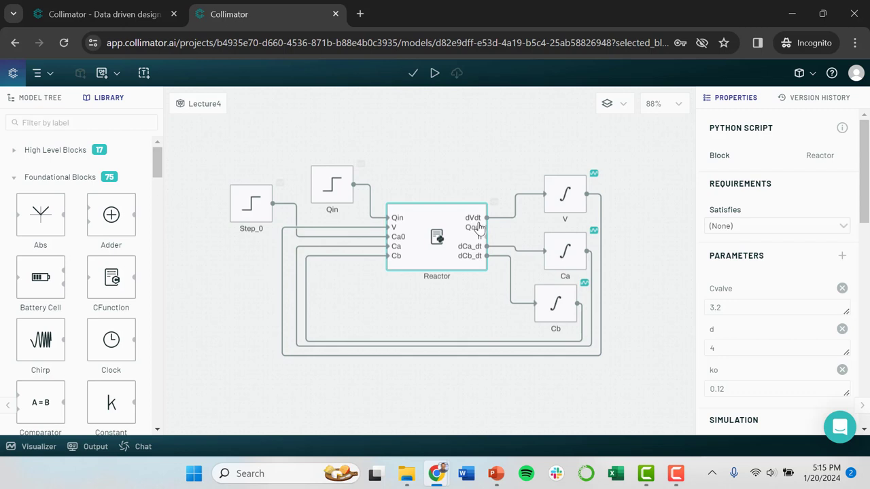
{"action": "mouse_move", "coordinate": [508, 226]}
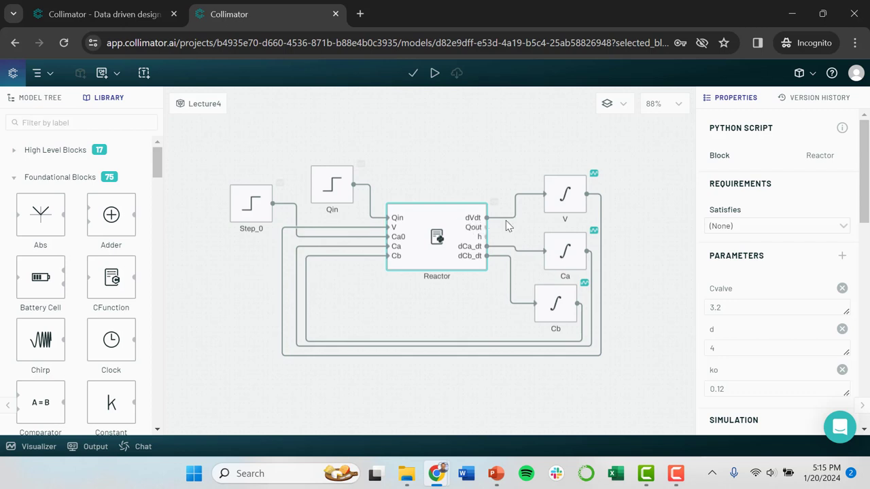
{"action": "mouse_move", "coordinate": [475, 233]}
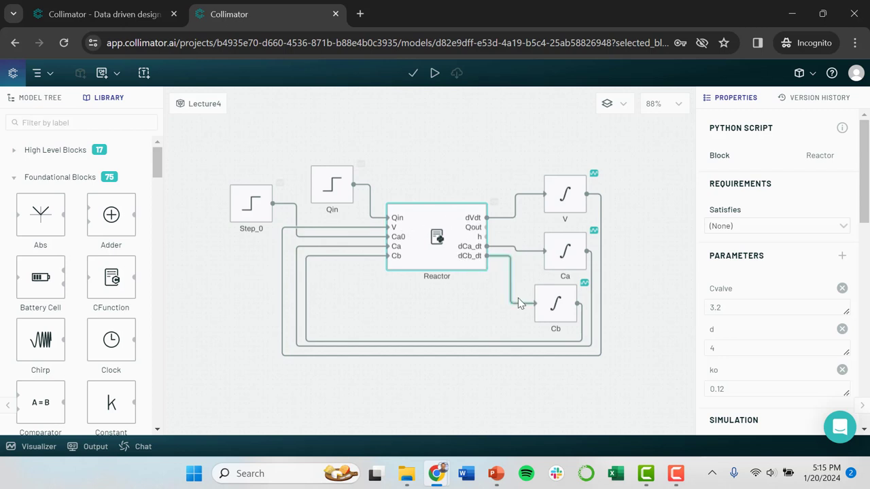
{"action": "mouse_move", "coordinate": [547, 319]}
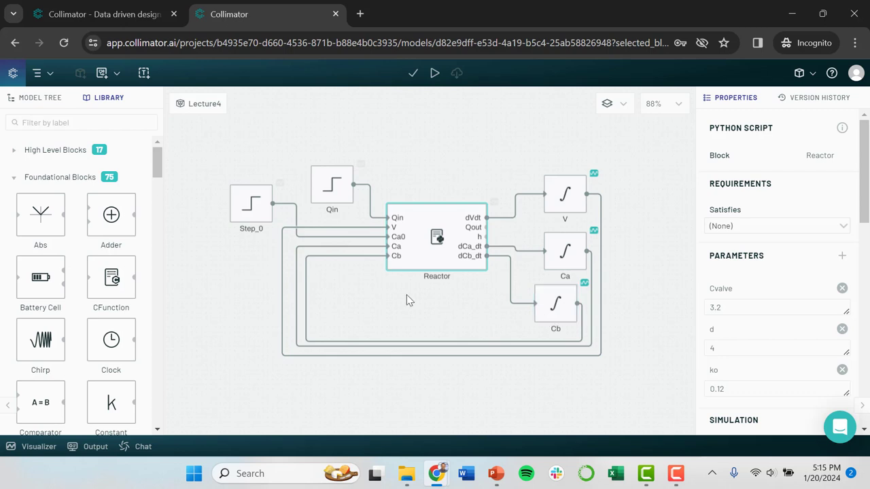
{"action": "mouse_move", "coordinate": [443, 255]}
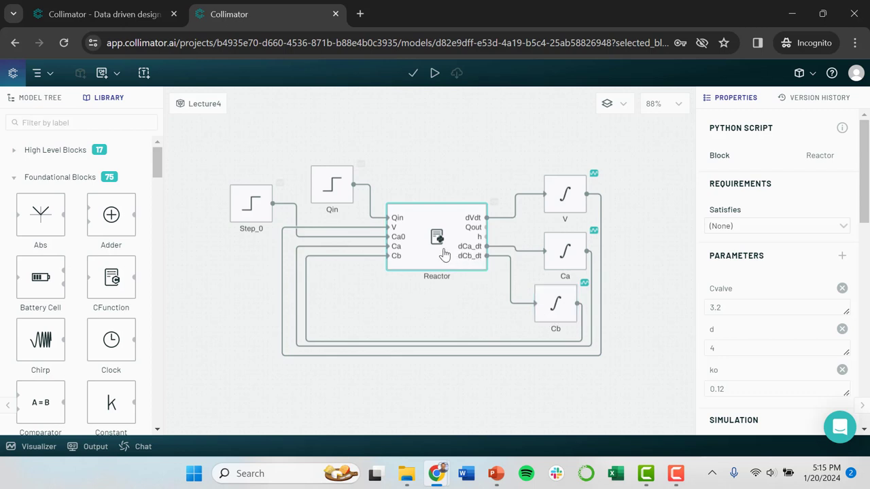
{"action": "mouse_move", "coordinate": [426, 226]}
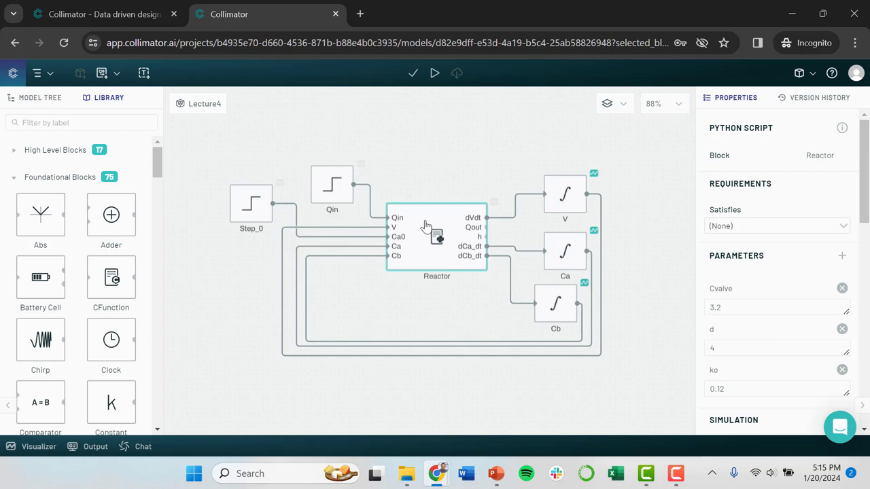
Reopen the Reactor script and review its Step equations through dCa_dt
{"action": "double_click", "coordinate": [437, 238]}
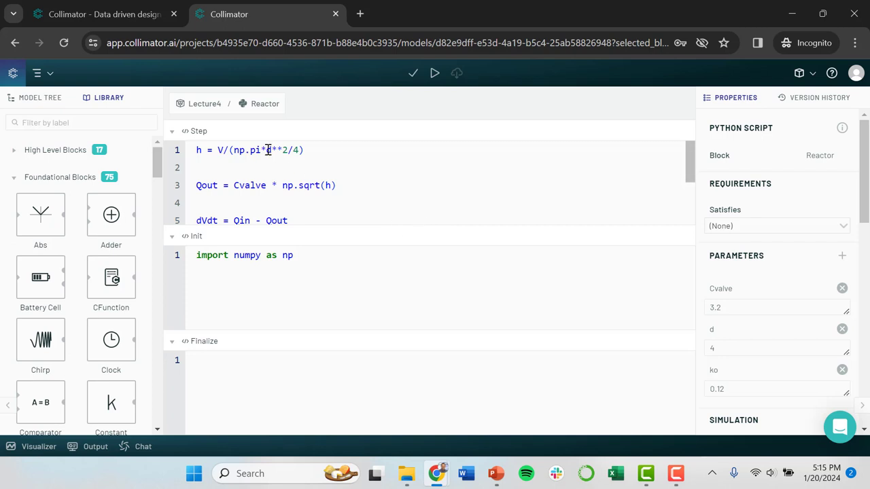
{"action": "left_click", "coordinate": [204, 104]}
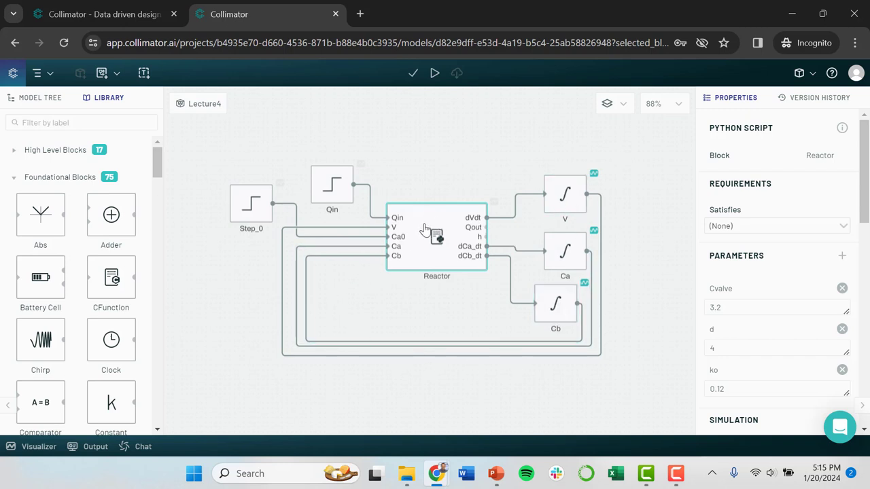
{"action": "double_click", "coordinate": [436, 238]}
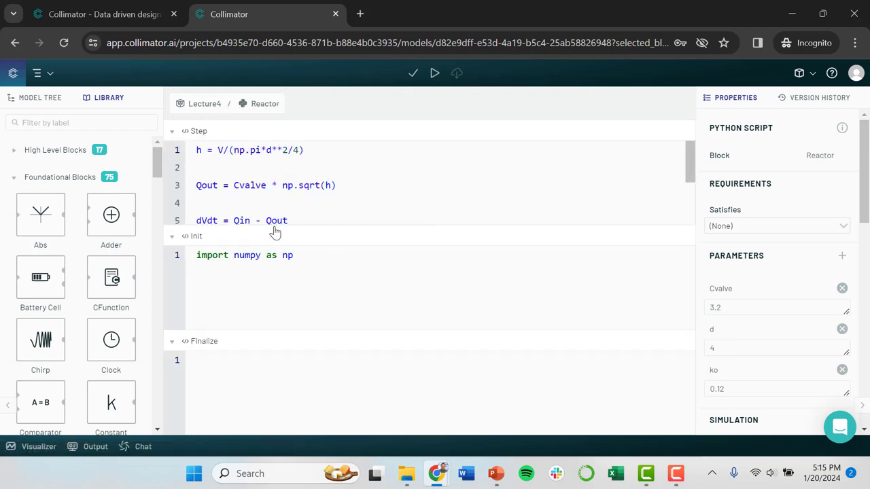
{"action": "scroll", "scroll_direction": "down", "scroll_amount": 3}
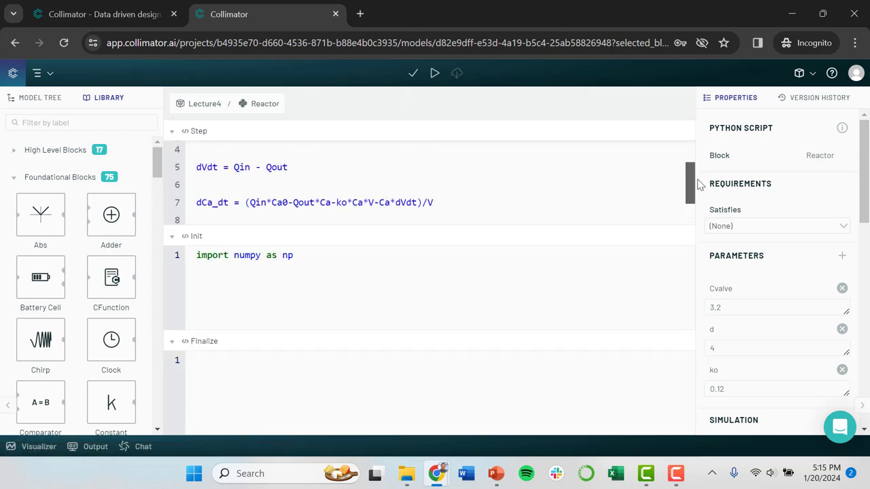
{"action": "scroll", "scroll_direction": "up", "scroll_amount": 3}
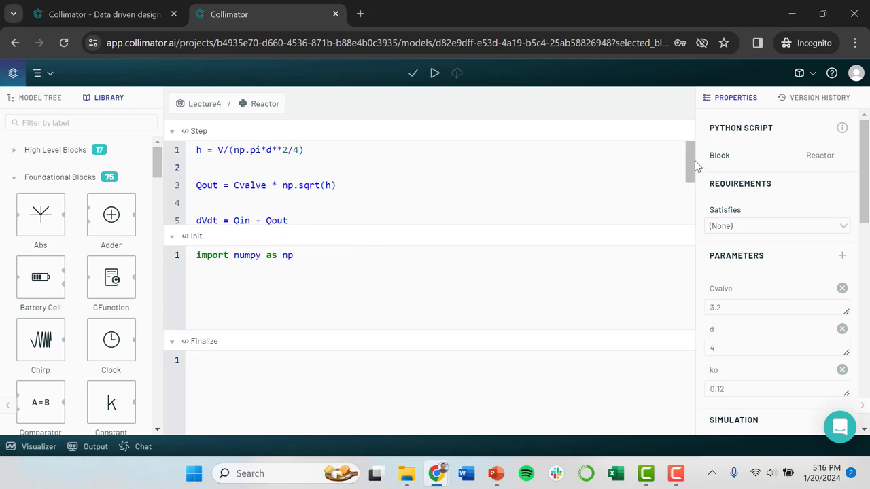
{"action": "mouse_move", "coordinate": [681, 144]}
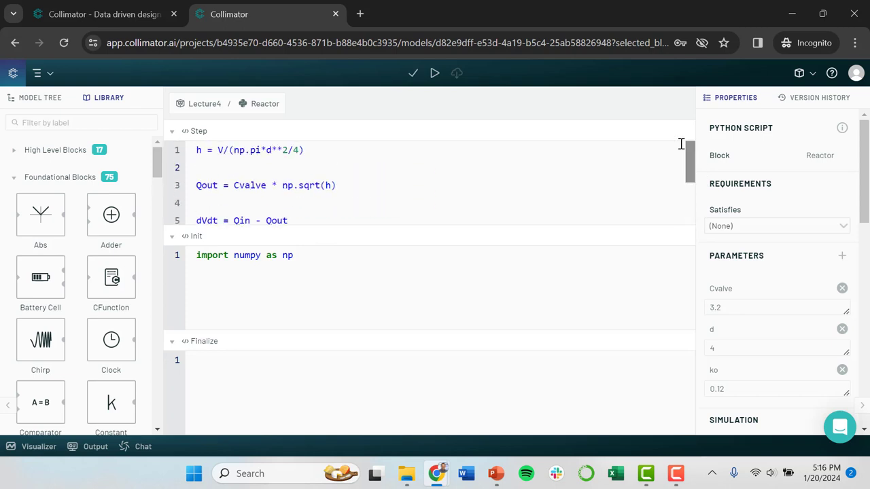
{"action": "left_click", "coordinate": [199, 168]}
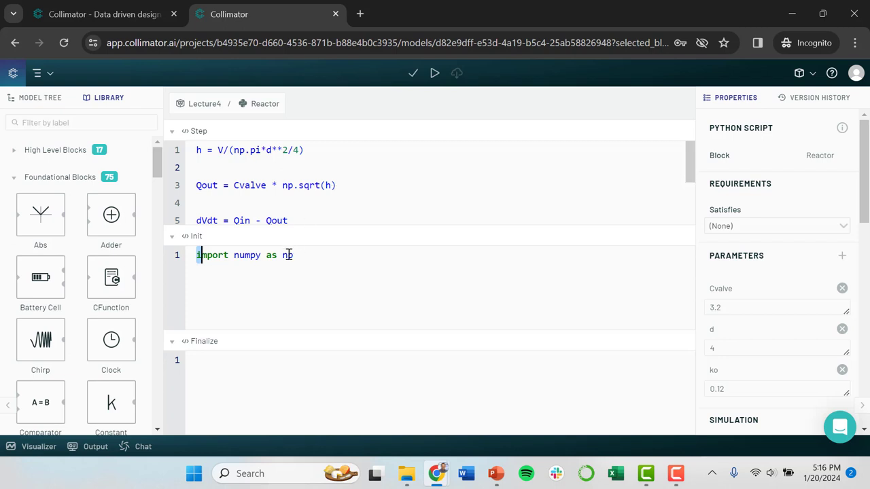
Collapse Init and Finalize and scroll the Step code down to dCb_dt
{"action": "left_click", "coordinate": [201, 360]}
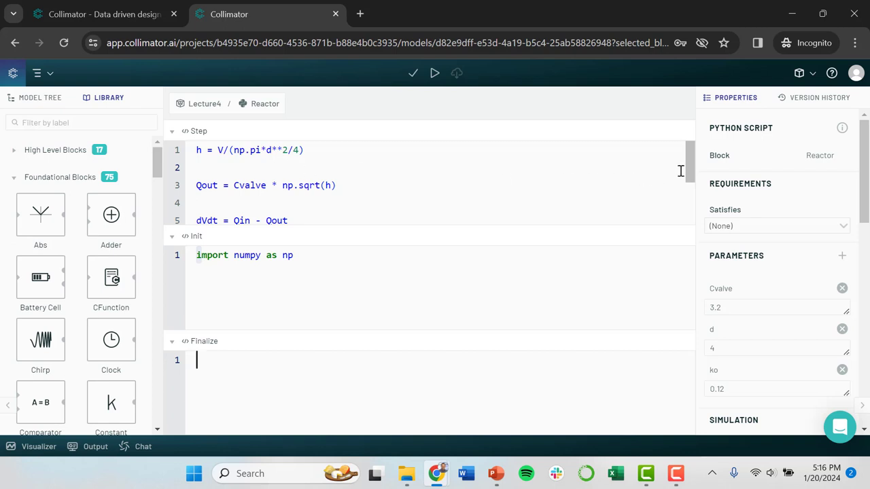
{"action": "mouse_move", "coordinate": [417, 242]}
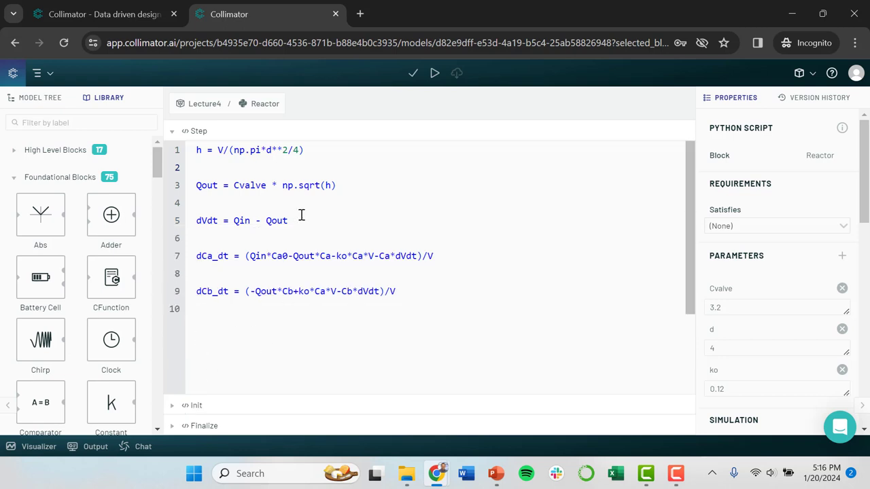
{"action": "scroll", "scroll_direction": "down", "scroll_amount": 3}
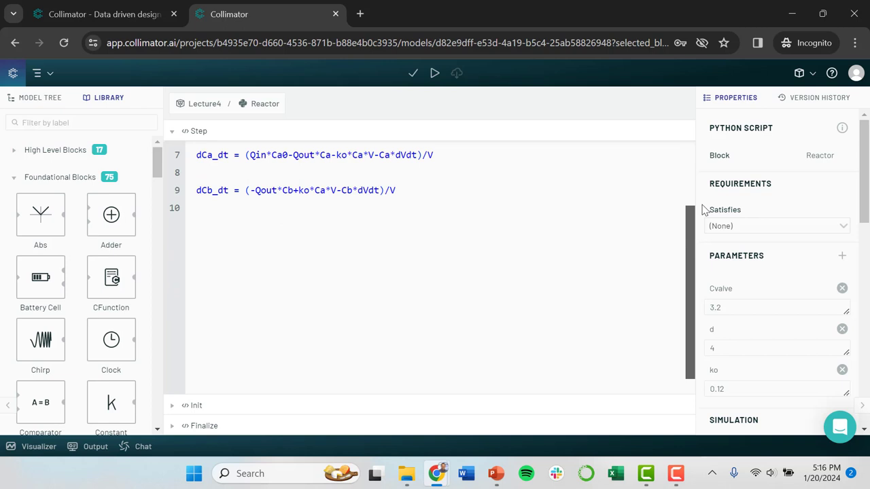
{"action": "scroll", "scroll_direction": "up", "scroll_amount": 3}
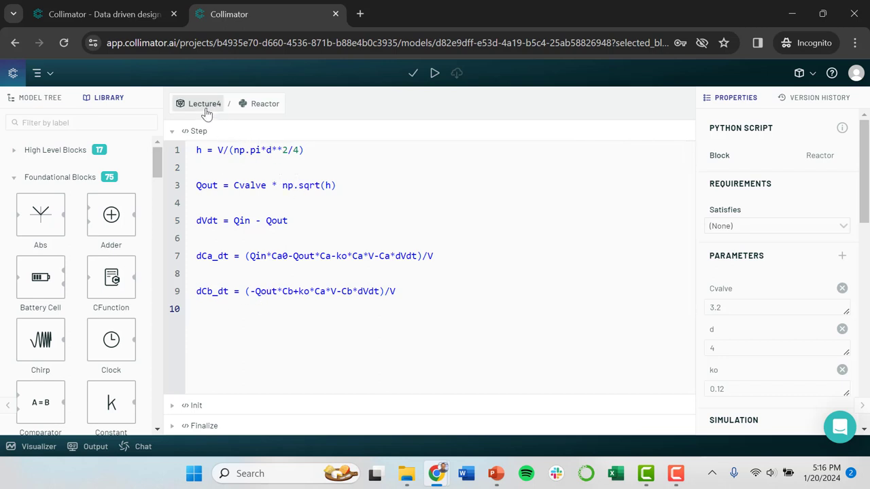
Return to the Lecture4 diagram and start a simulation run ending at 60
{"action": "left_click", "coordinate": [204, 103]}
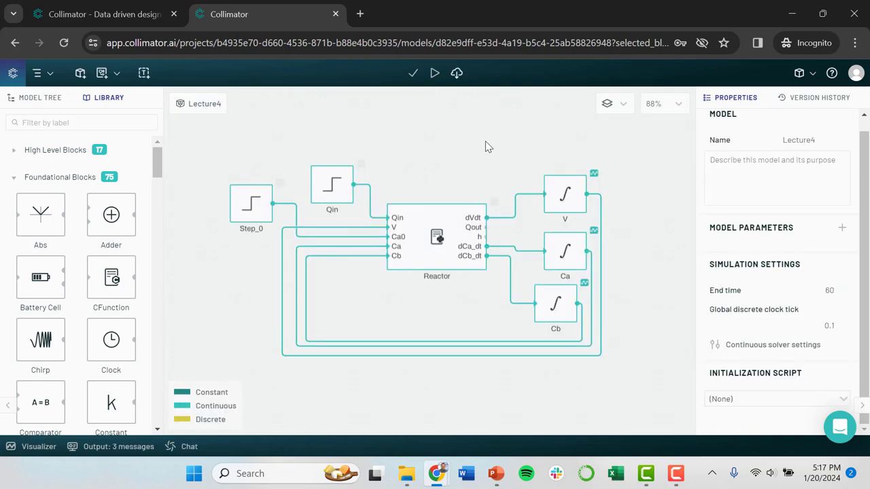
{"action": "mouse_move", "coordinate": [479, 129]}
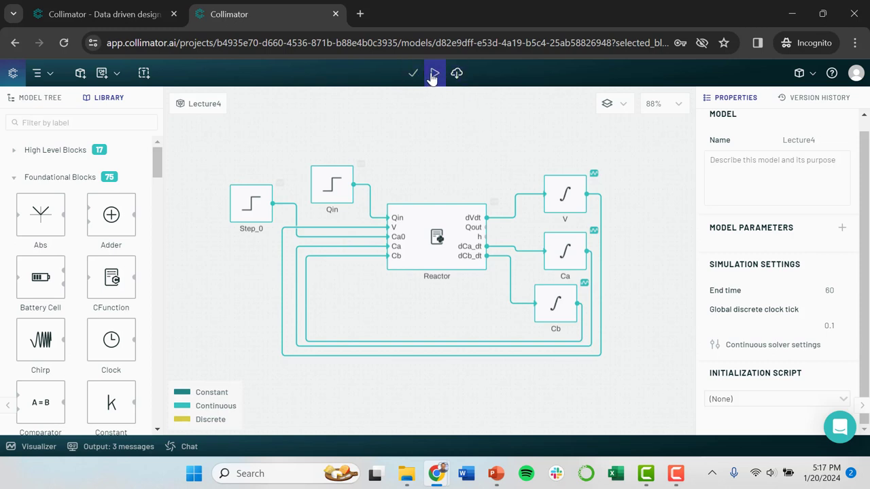
{"action": "mouse_move", "coordinate": [434, 73]}
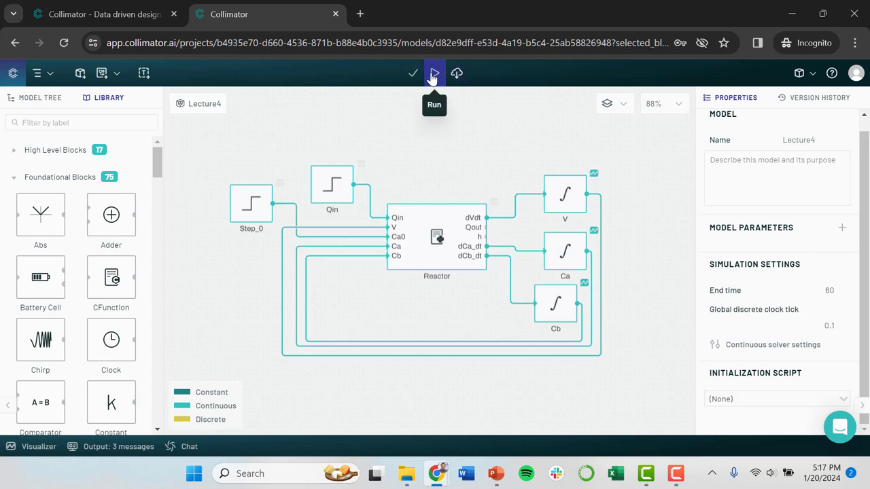
{"action": "left_click", "coordinate": [434, 73]}
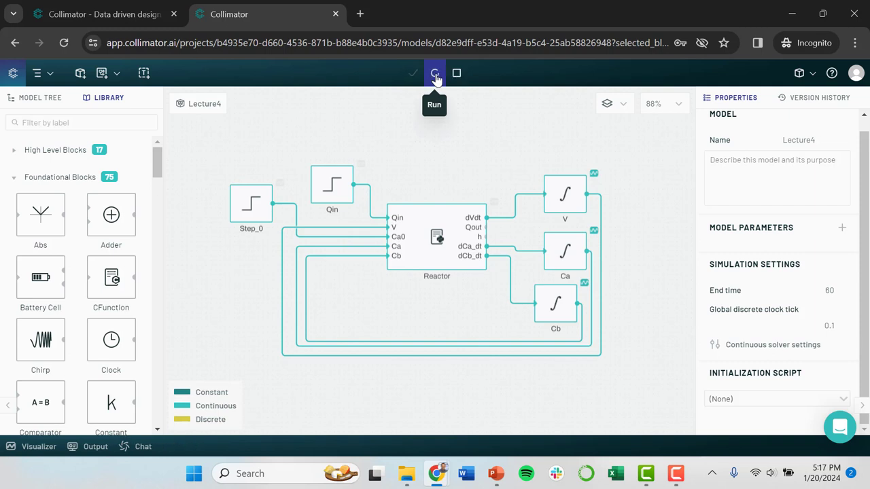
Run the reactor simulation until the V, Ca and Cb plots over 0–60 appear
{"action": "left_click", "coordinate": [435, 73]}
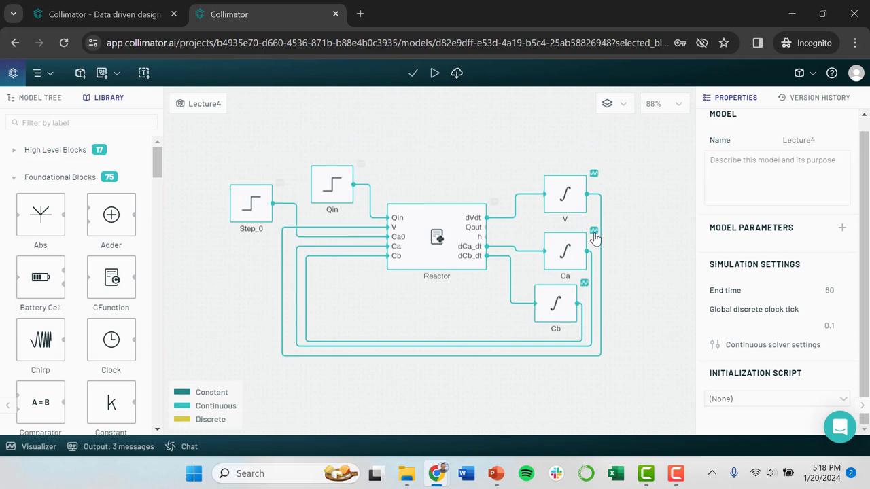
{"action": "mouse_move", "coordinate": [596, 178]}
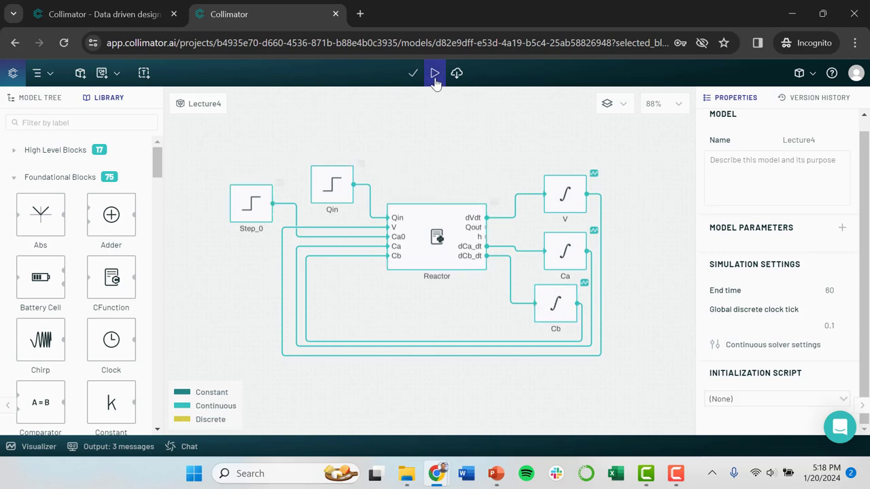
{"action": "left_click", "coordinate": [435, 72]}
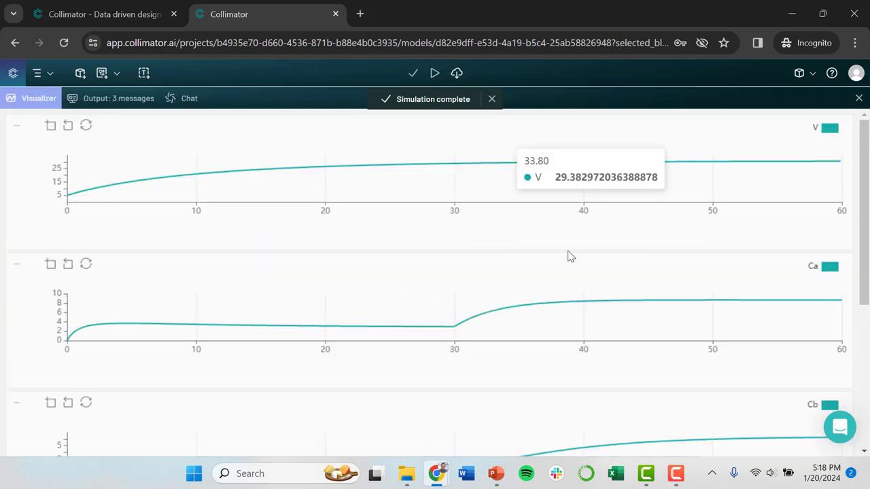
{"action": "mouse_move", "coordinate": [578, 261]}
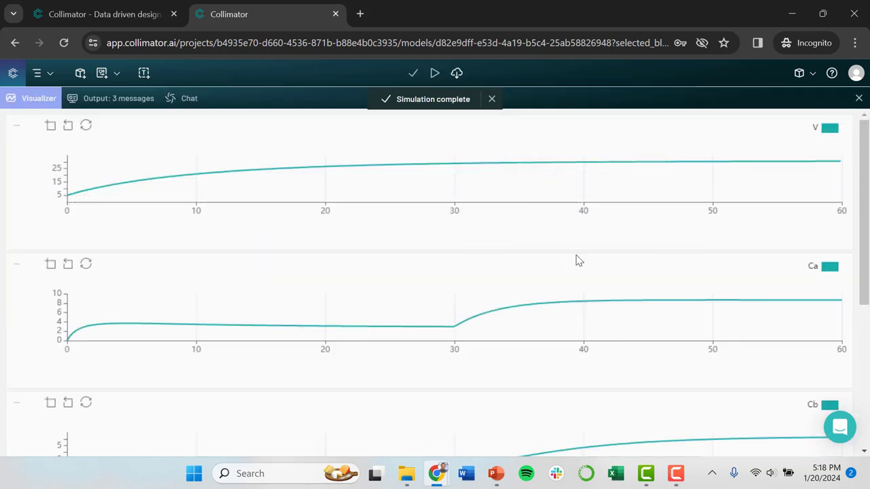
Dismiss the completion notice and merge Cb into the Ca plot beside V
{"action": "left_click", "coordinate": [491, 99]}
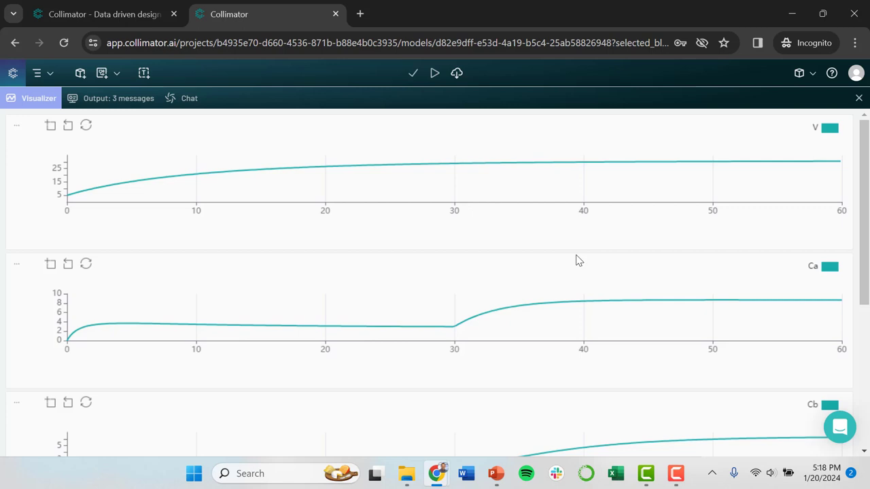
{"action": "mouse_move", "coordinate": [863, 204]}
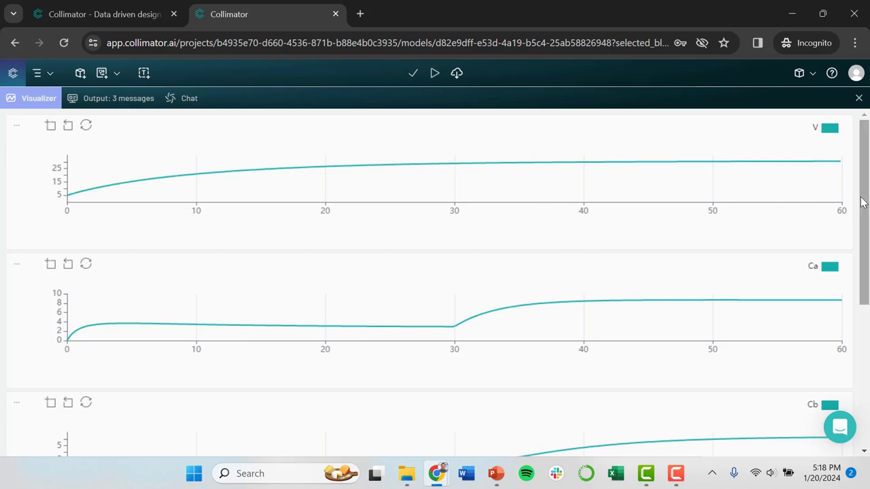
{"action": "scroll", "scroll_direction": "down", "scroll_amount": 3}
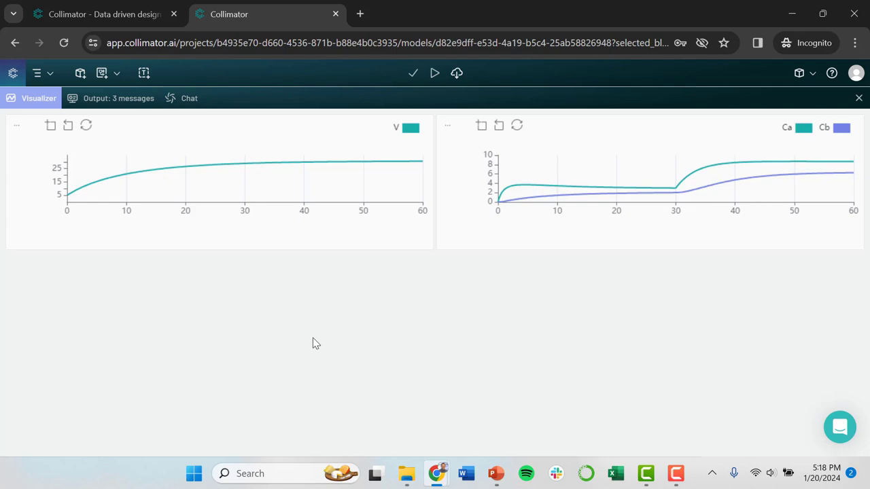
{"action": "mouse_move", "coordinate": [396, 305]}
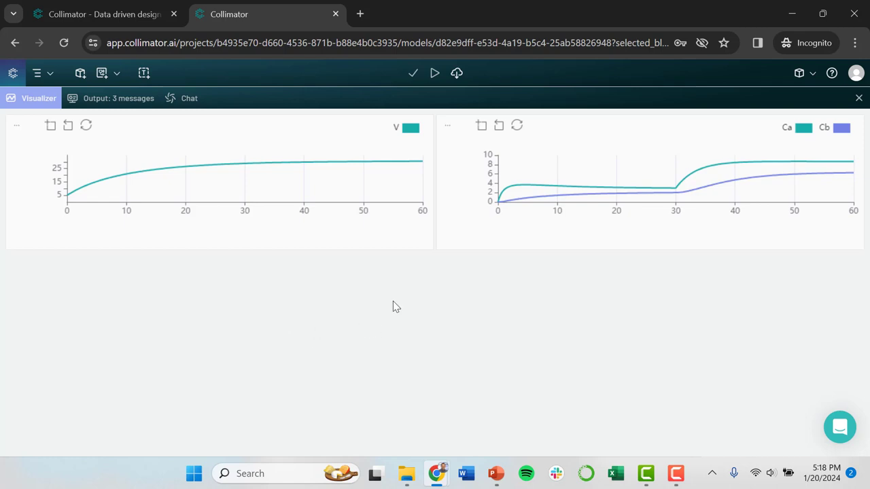
{"action": "mouse_move", "coordinate": [587, 290]}
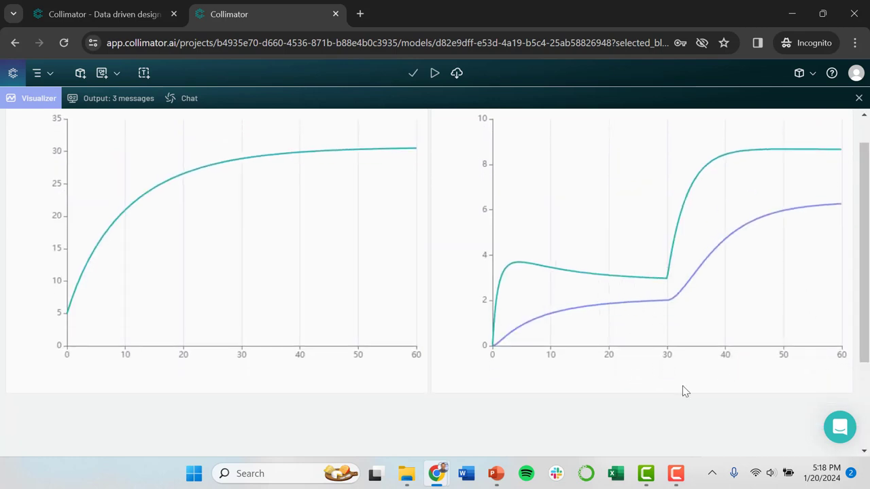
{"action": "mouse_move", "coordinate": [619, 392]}
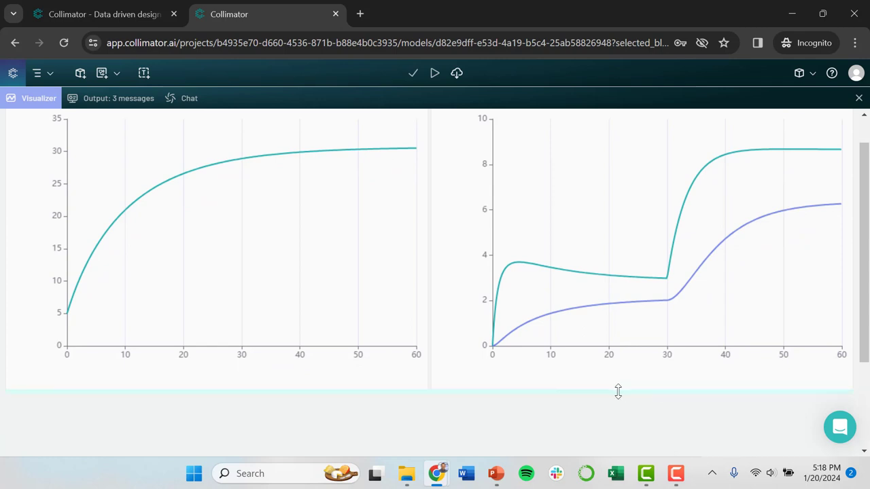
{"action": "mouse_move", "coordinate": [615, 391]}
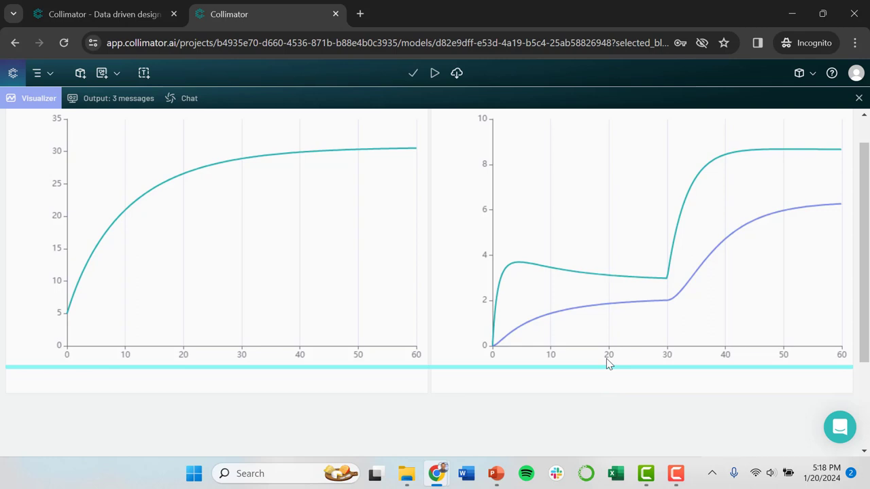
Drag the plot row's bottom edge down to enlarge the V and Ca/Cb charts
{"action": "left_click_drag", "start_coordinate": [609, 363], "coordinate": [598, 405]}
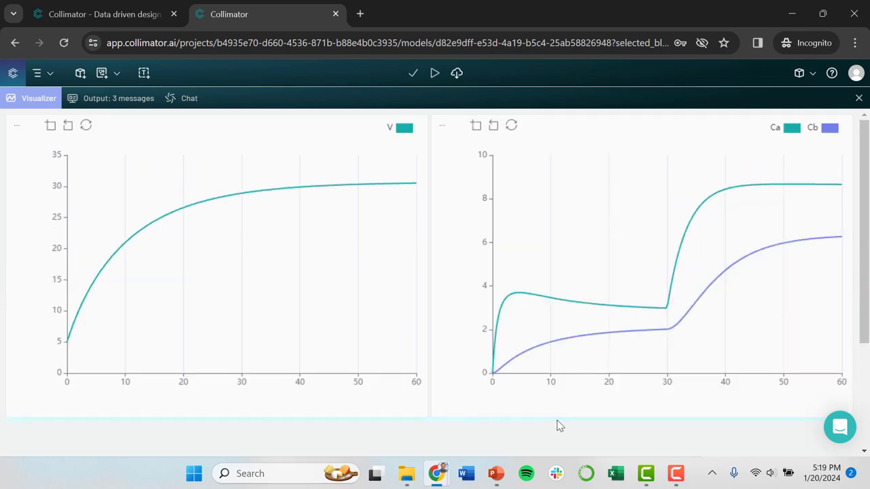
{"action": "mouse_move", "coordinate": [607, 225]}
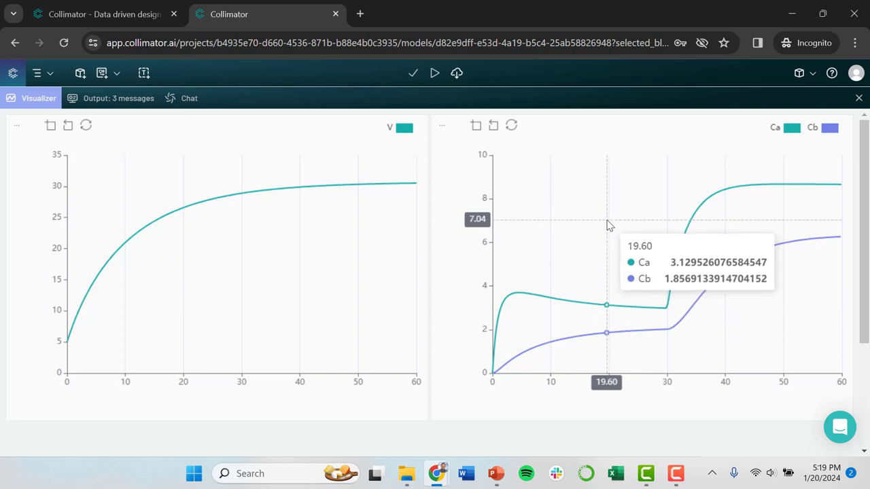
{"action": "mouse_move", "coordinate": [598, 183]}
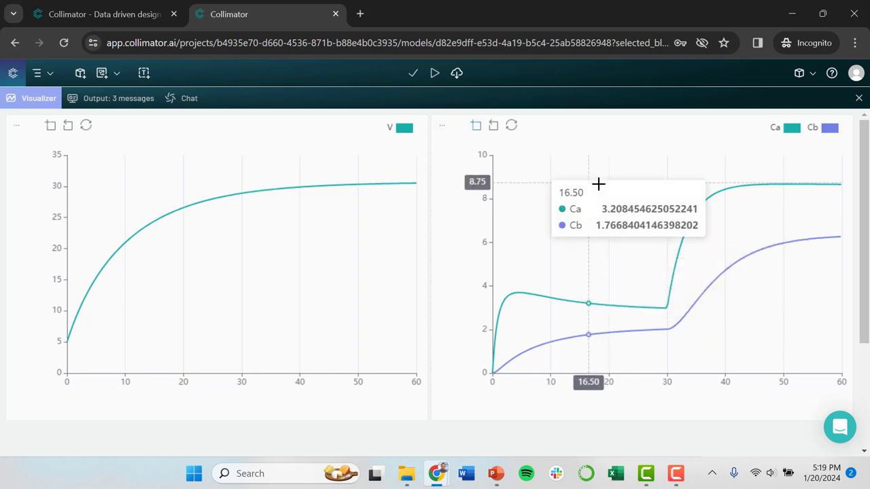
{"action": "mouse_move", "coordinate": [738, 353]}
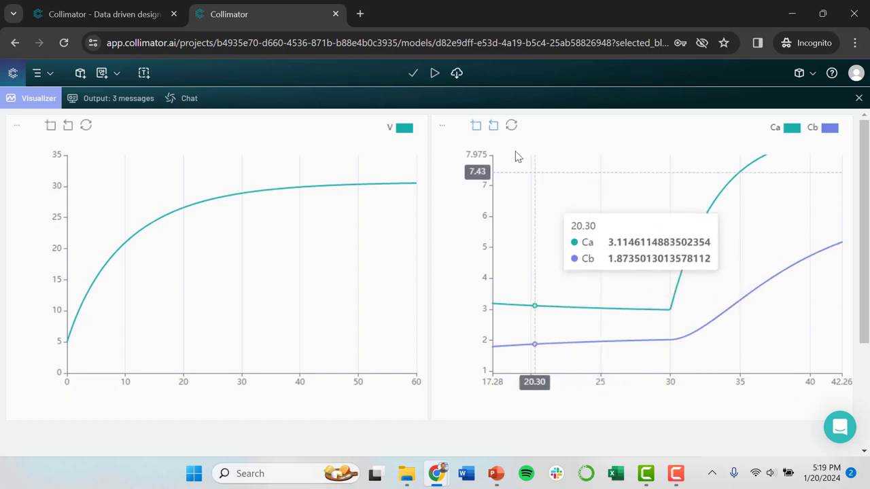
{"action": "left_click", "coordinate": [475, 125]}
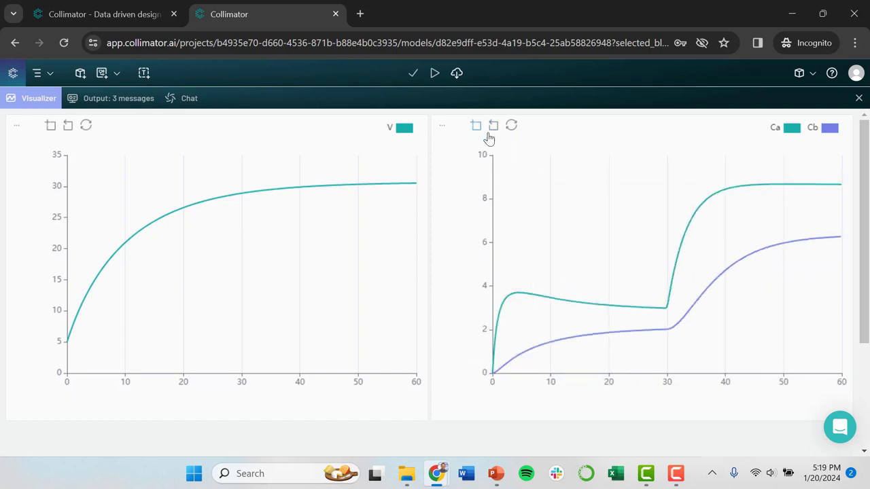
{"action": "mouse_move", "coordinate": [522, 214]}
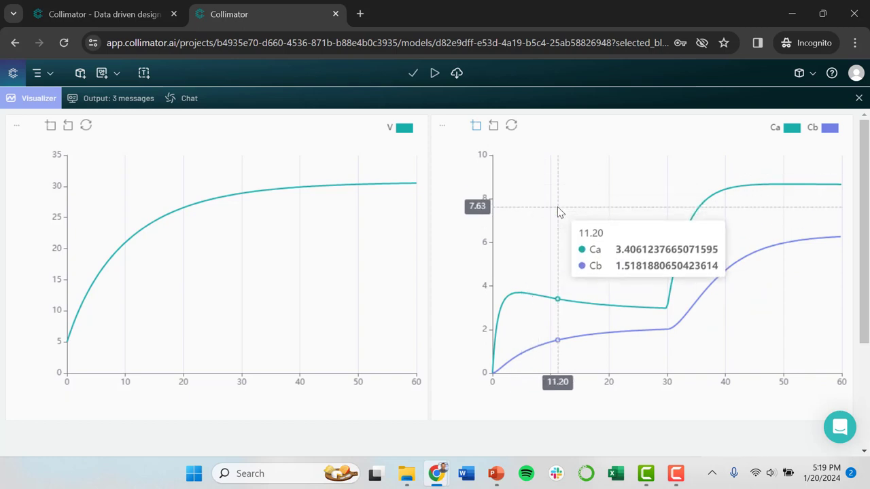
{"action": "mouse_move", "coordinate": [305, 186]}
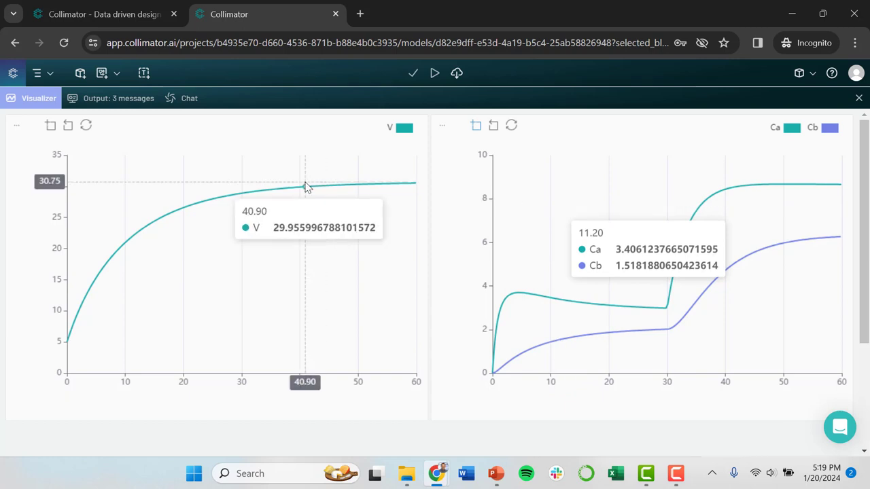
{"action": "mouse_move", "coordinate": [491, 180]}
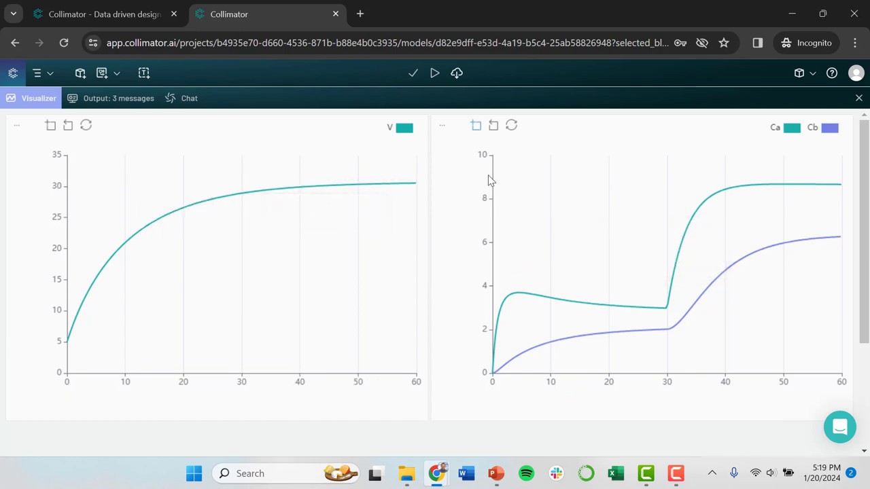
{"action": "mouse_move", "coordinate": [845, 101]}
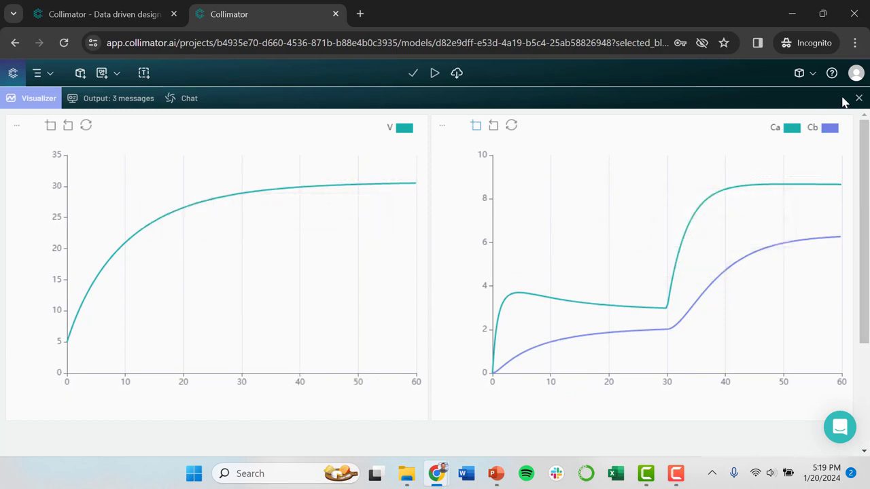
{"action": "mouse_move", "coordinate": [858, 99]}
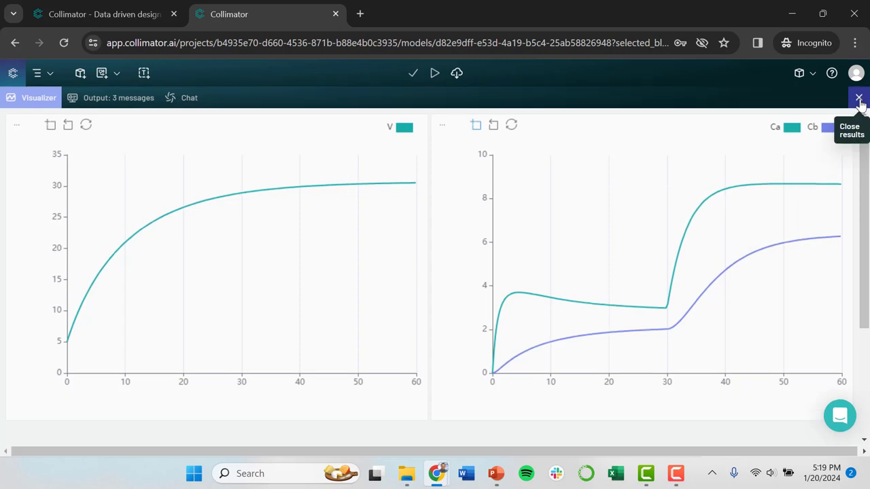
{"action": "left_click", "coordinate": [859, 98]}
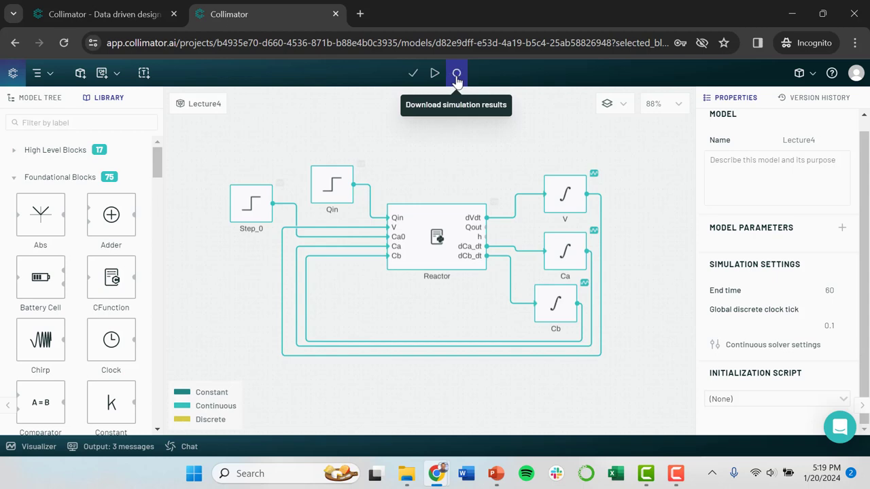
{"action": "left_click", "coordinate": [456, 73]}
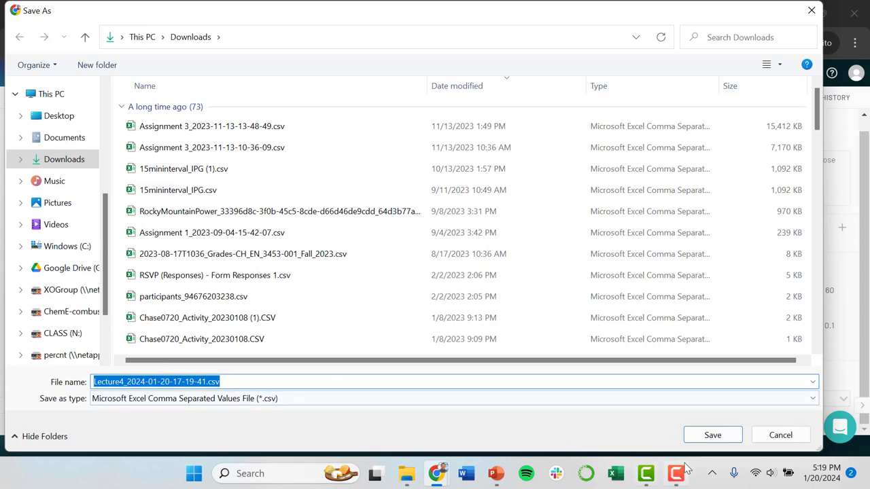
{"action": "left_click", "coordinate": [712, 435]}
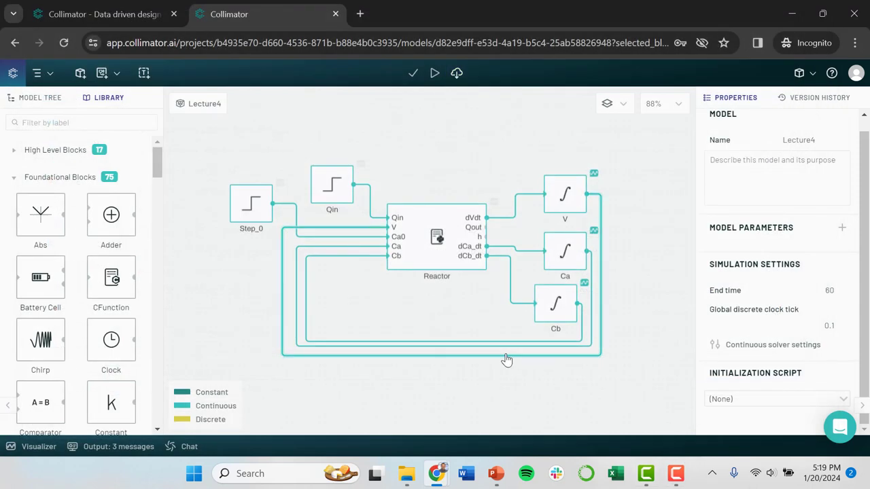